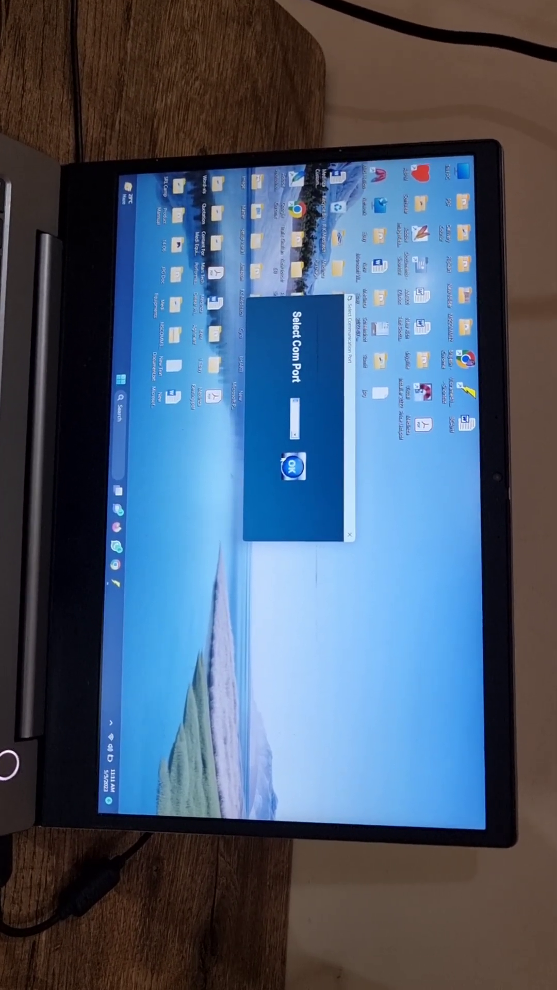
Step: Confirm the selected communication port in the Select Com Port dialog
{"action": "left_click", "coordinate": [294, 465]}
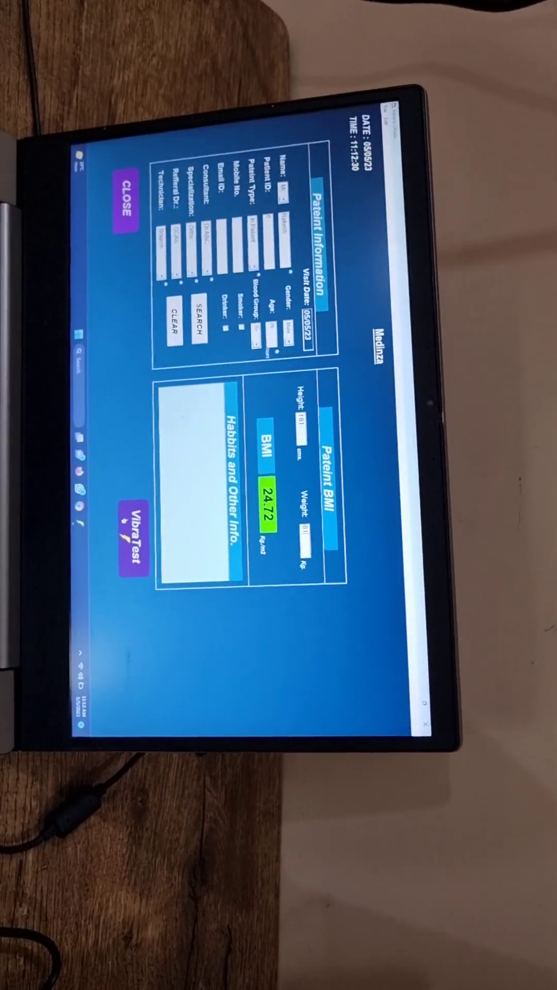
Step: Launch the VibraTest foot-map window with the patient record completed and BMI at 24.72
{"action": "left_click", "coordinate": [132, 537]}
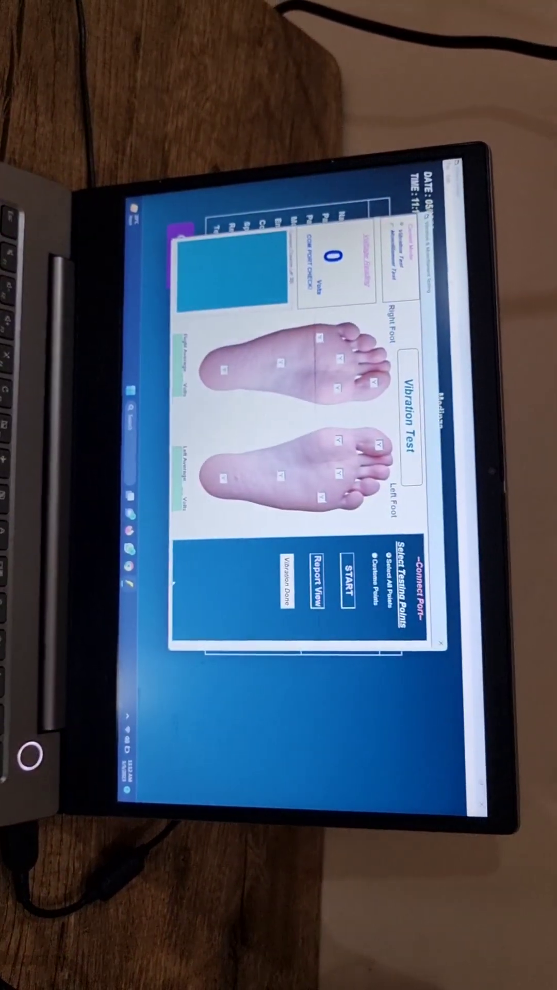